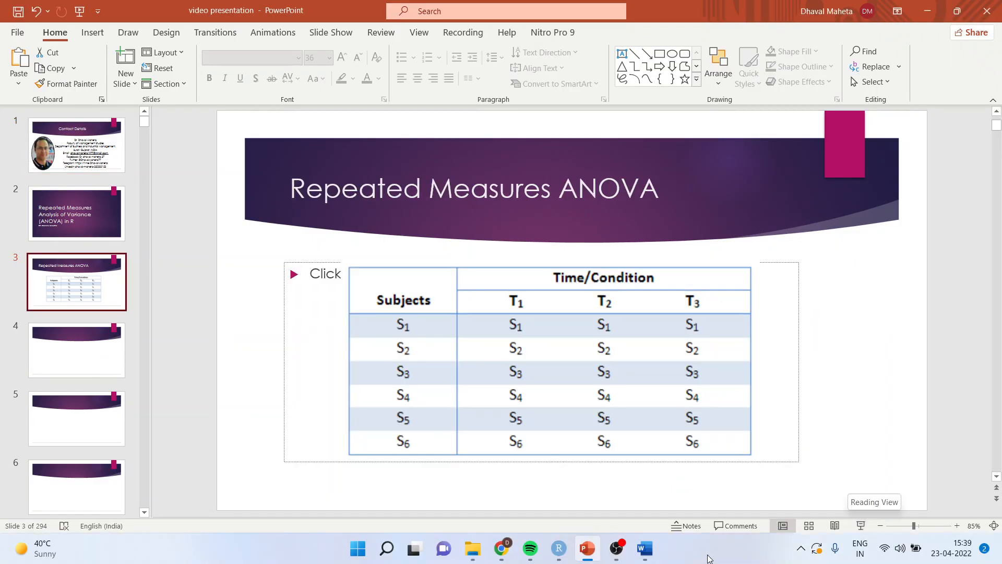
Switch from the PowerPoint slide to the repeated-measures ANOVA script in RStudio.
click(557, 551)
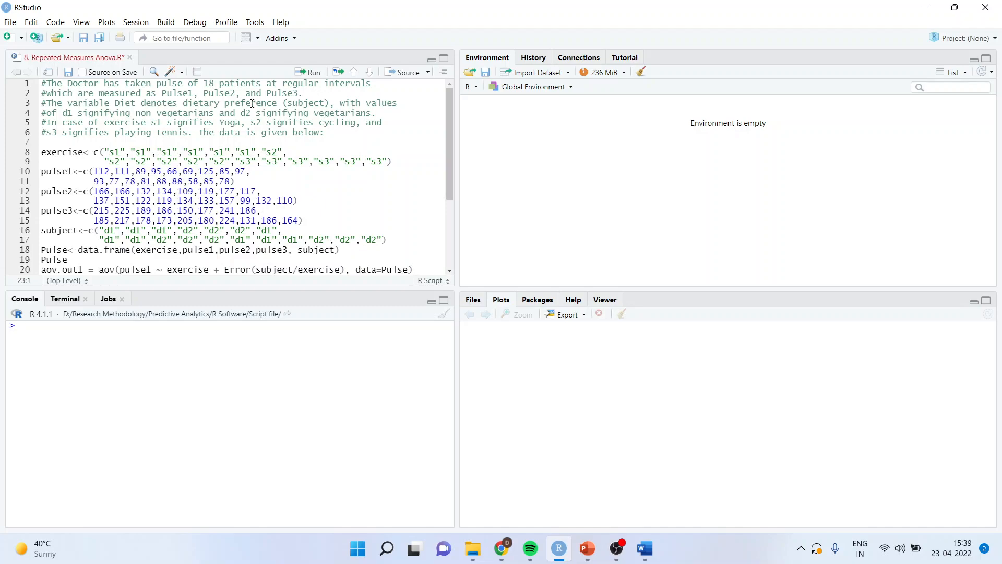
mouse_move(287, 99)
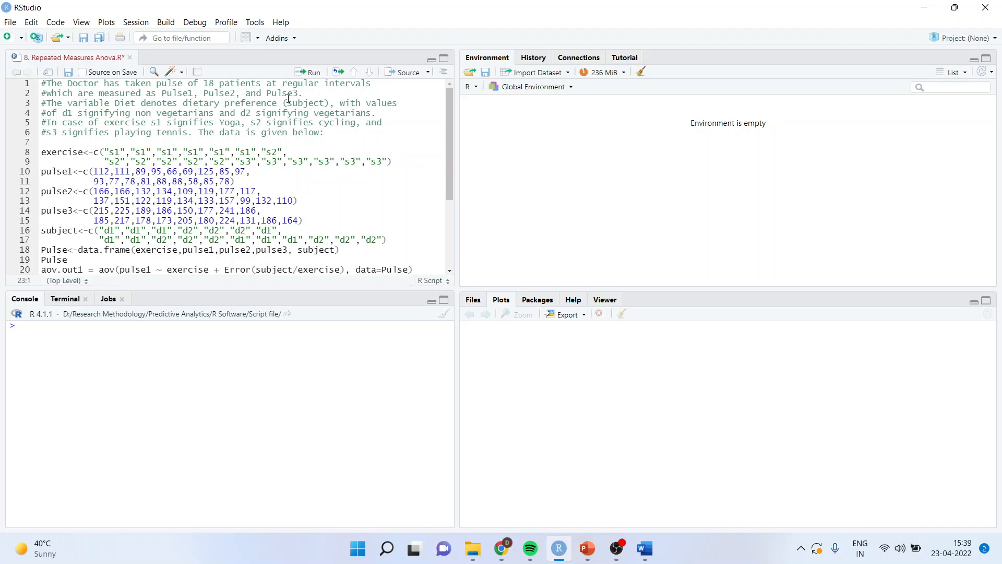
mouse_move(165, 113)
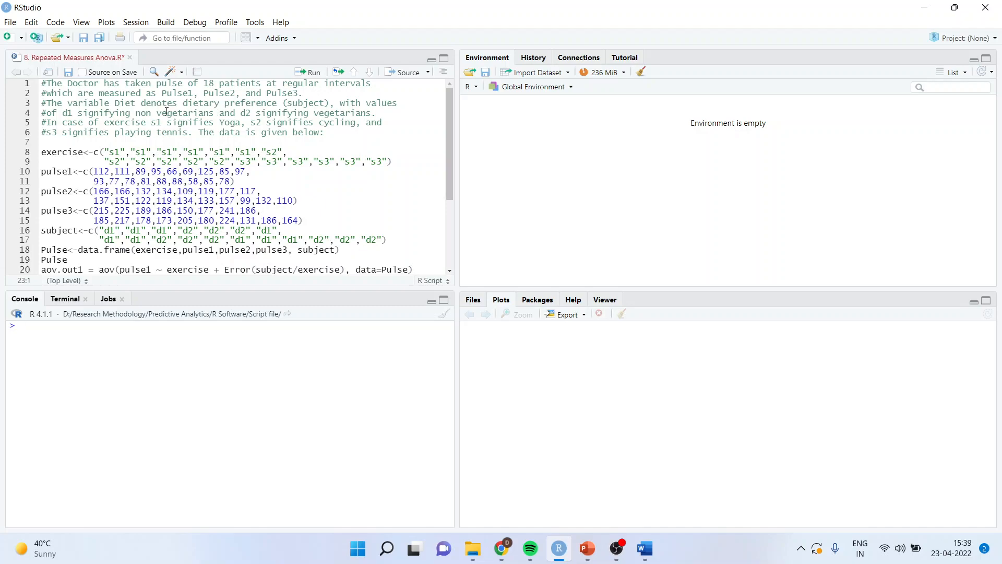
mouse_move(311, 132)
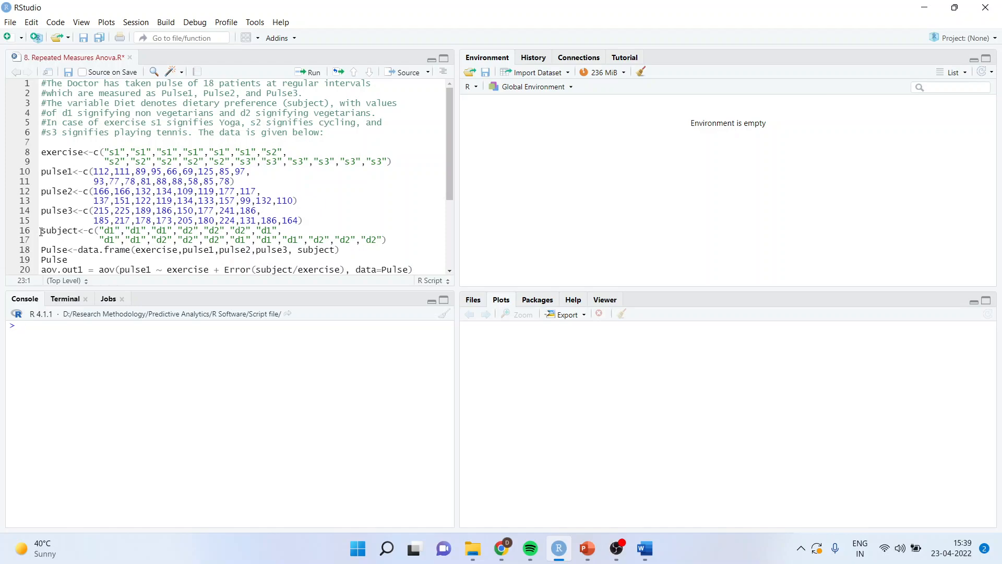
Select script lines 8–19, from the exercise vector through the Pulse data frame.
drag(39, 230, 386, 239)
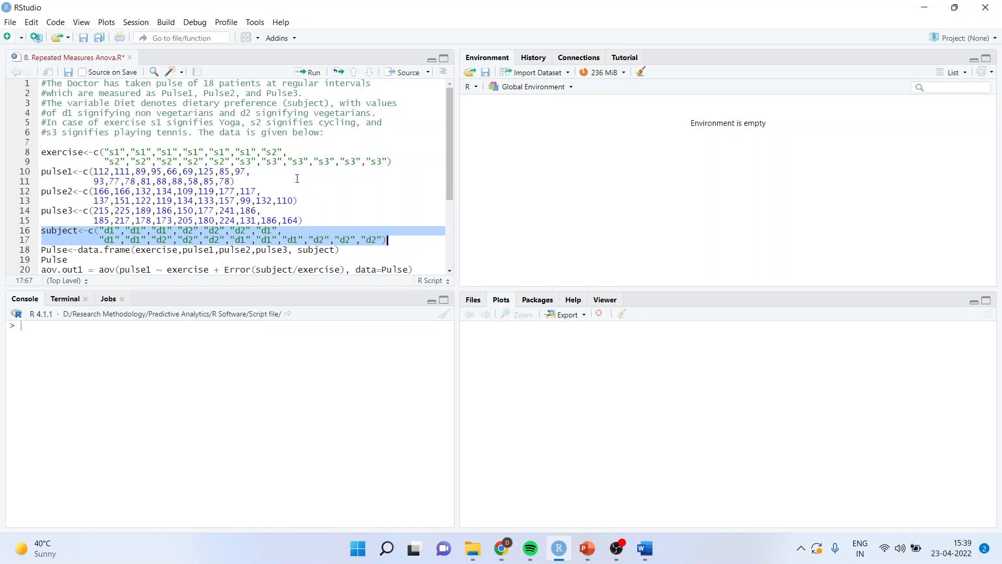
mouse_move(239, 233)
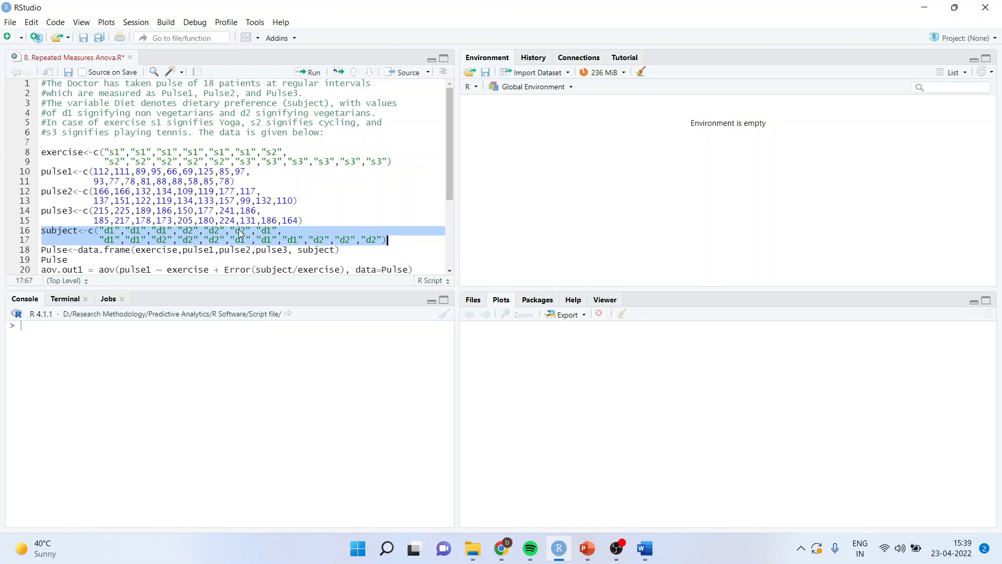
mouse_move(287, 239)
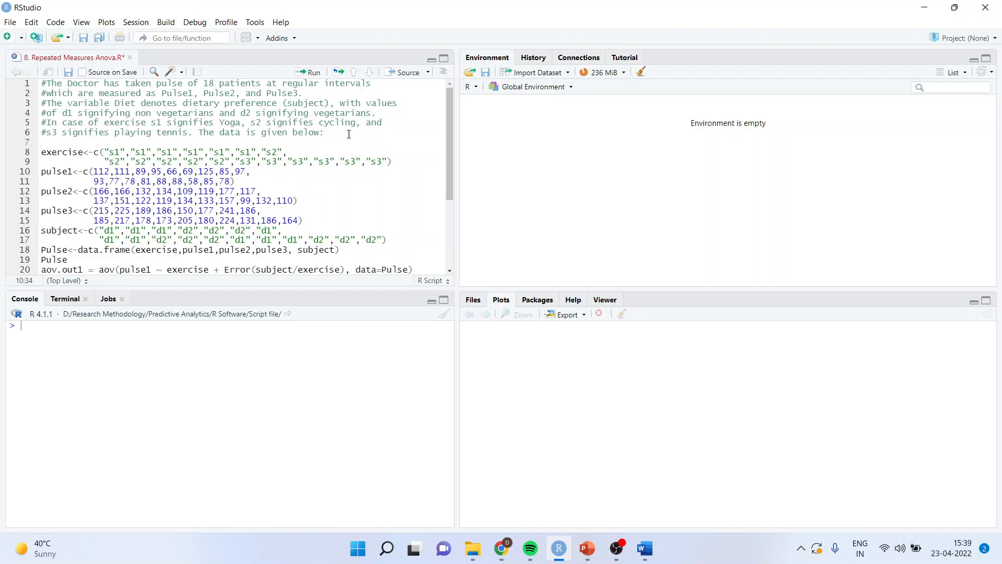
mouse_move(363, 134)
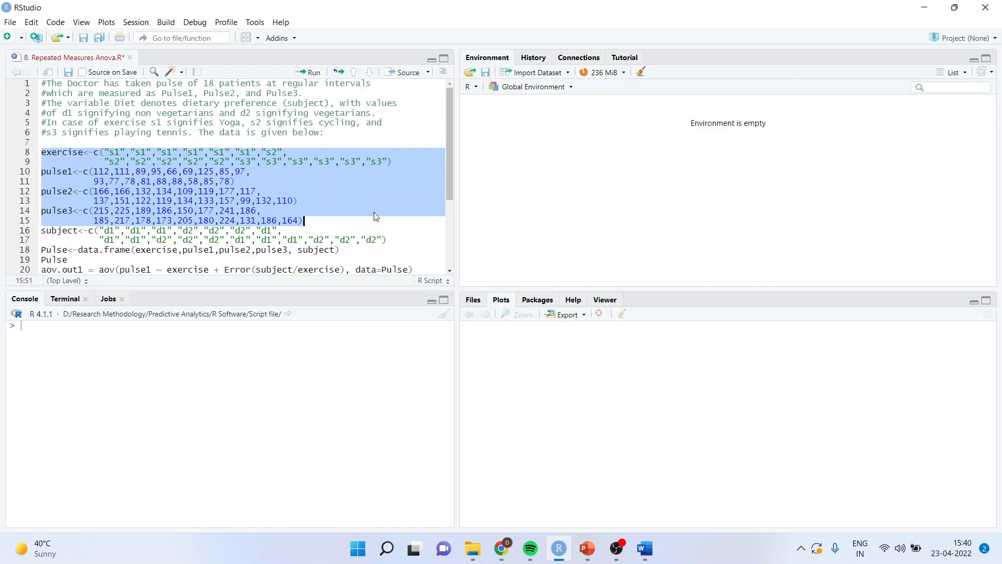
click(444, 155)
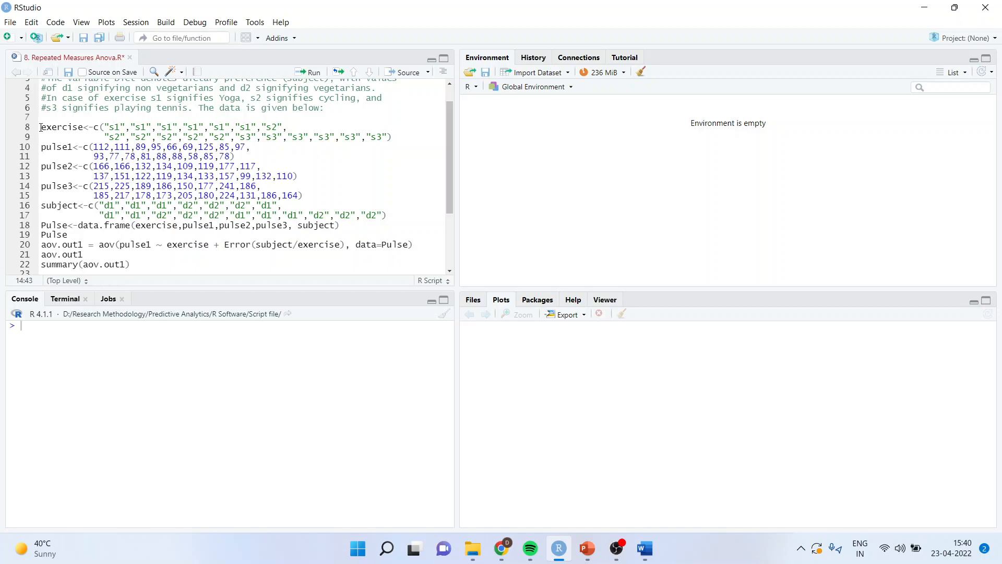
drag(39, 126, 66, 234)
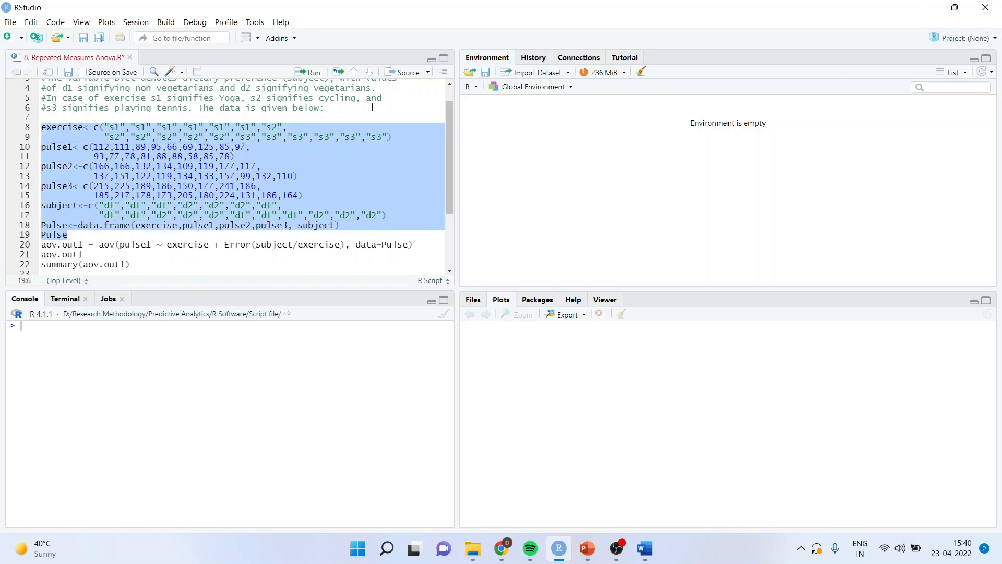
Run the selected lines to build and print the 18-row Pulse data frame.
click(311, 71)
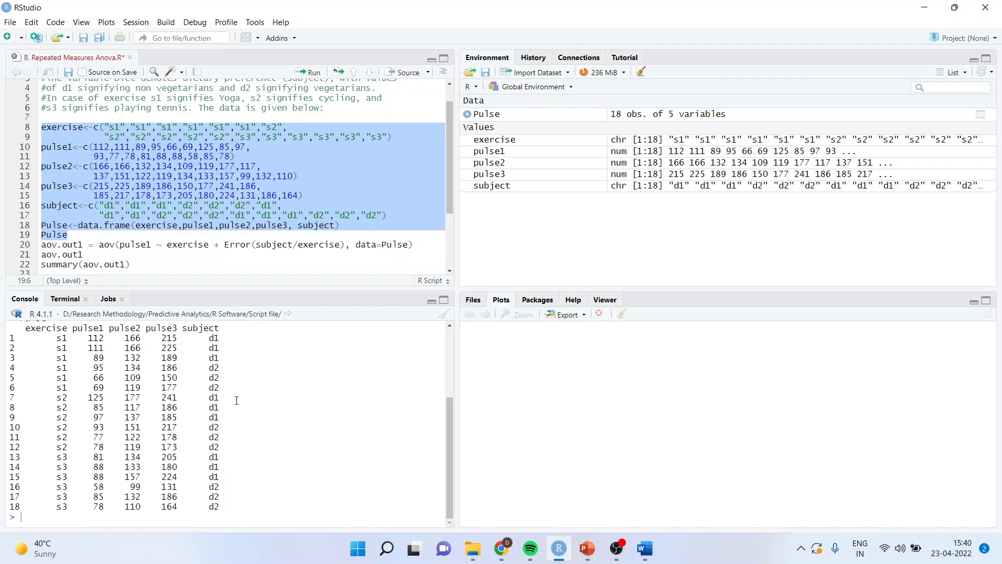
mouse_move(187, 206)
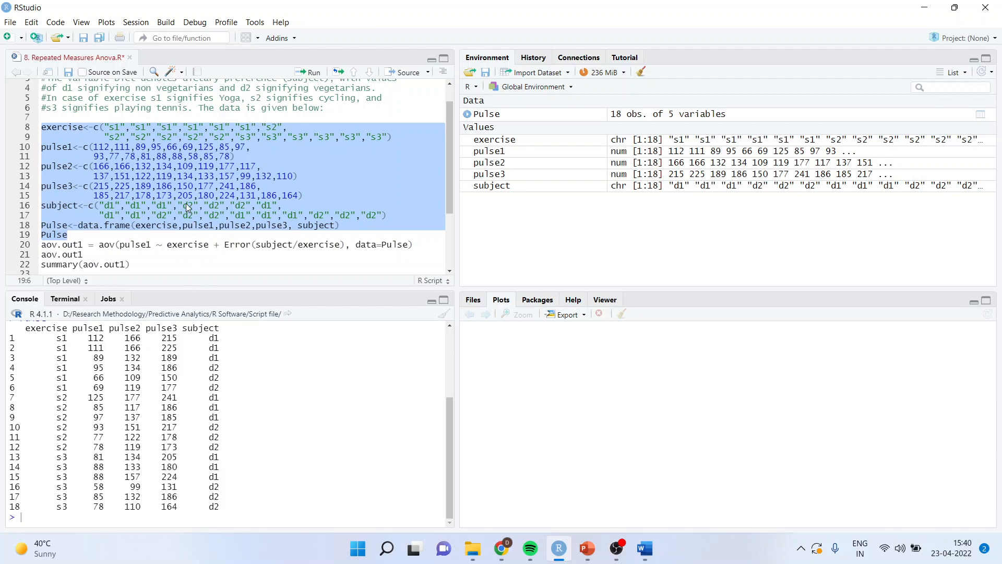
mouse_move(186, 185)
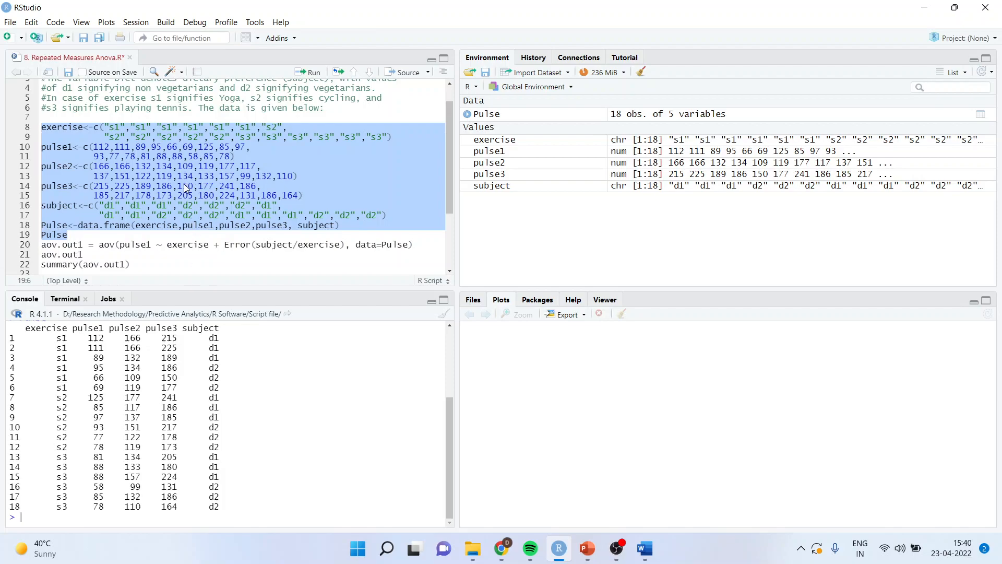
scroll(down, 3)
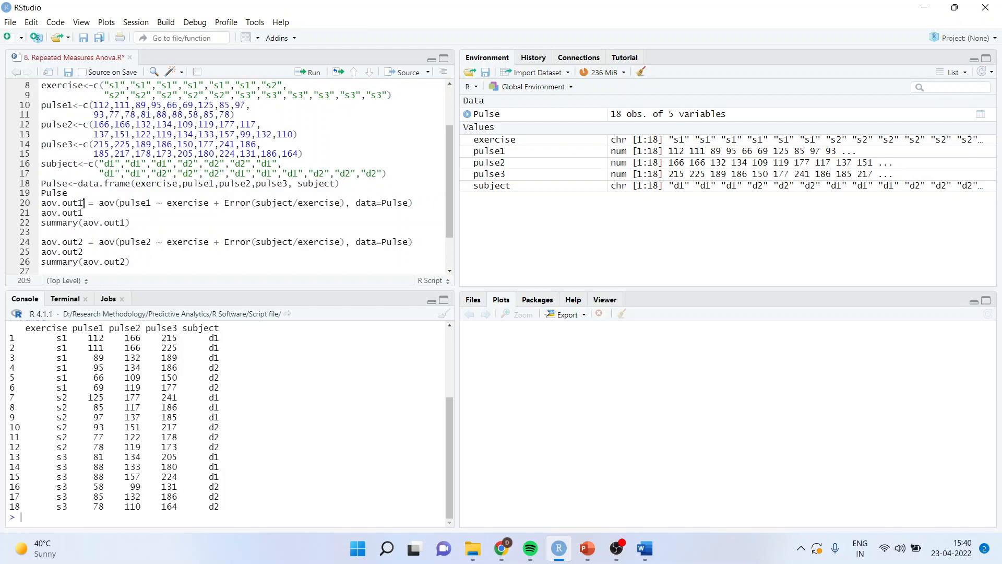
double_click(60, 203)
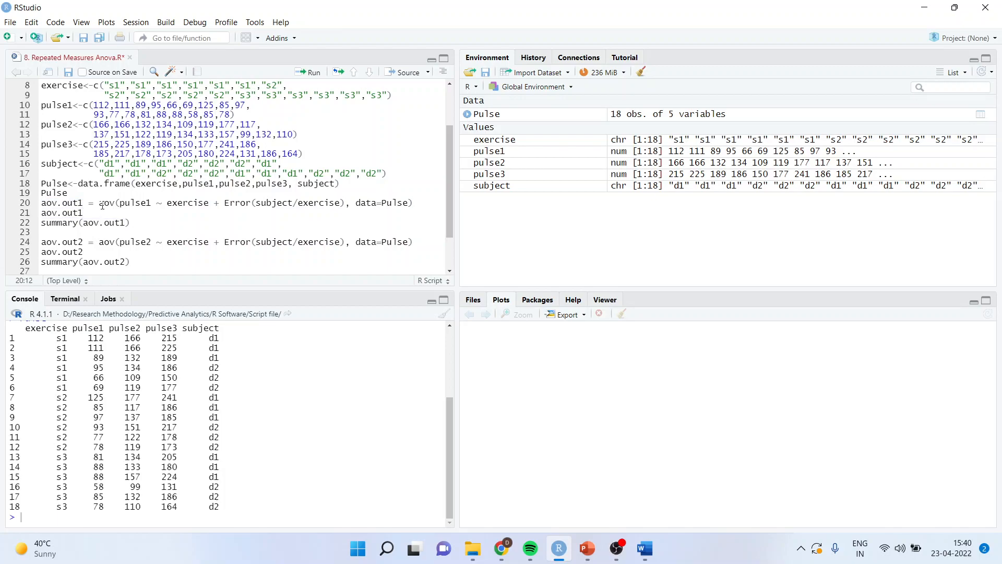
double_click(106, 203)
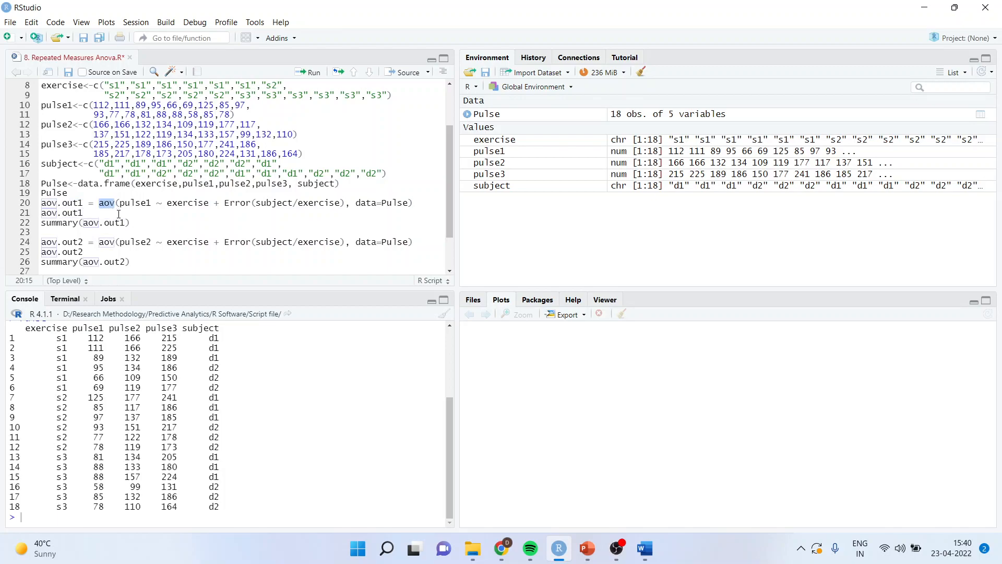
click(112, 202)
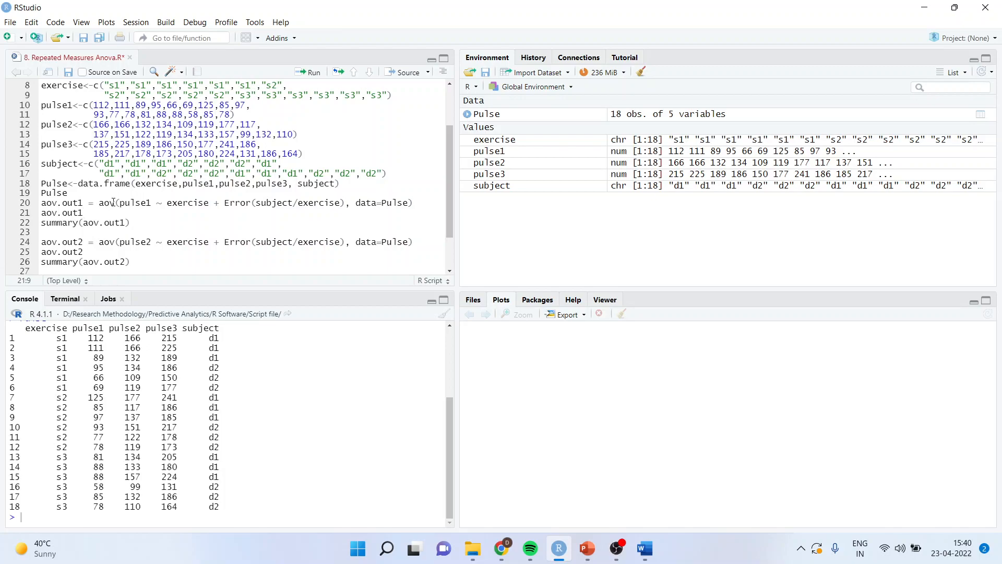
mouse_move(151, 211)
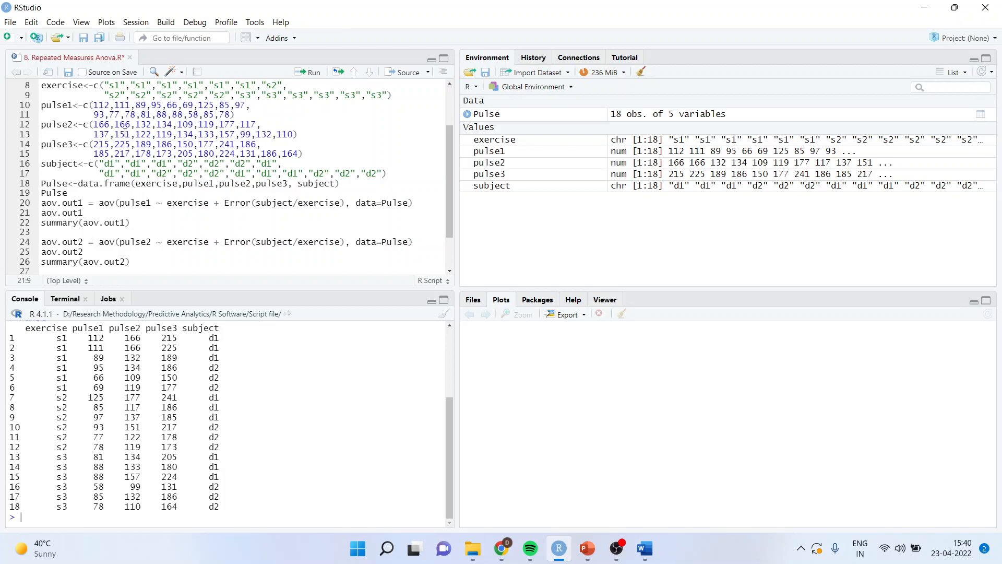
double_click(187, 203)
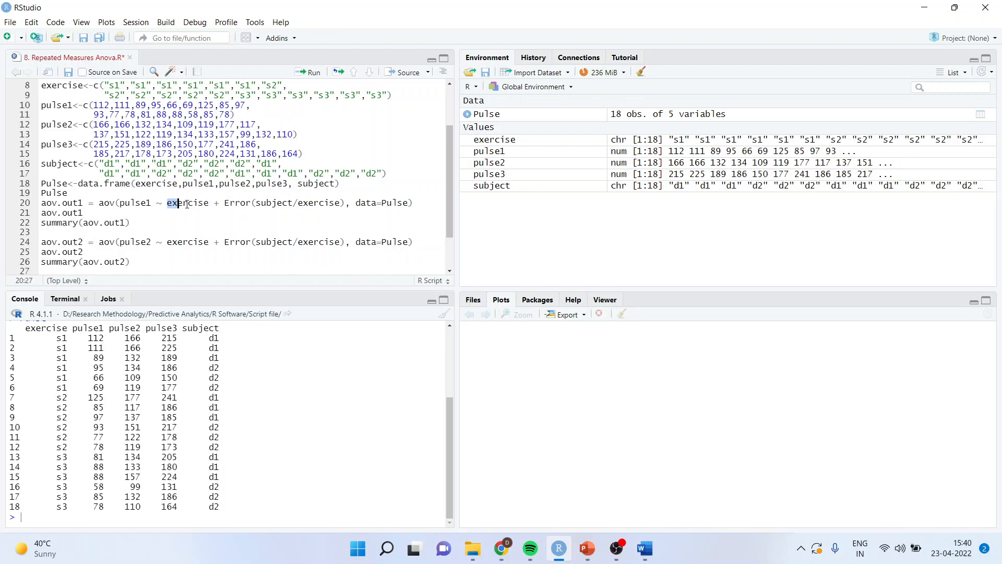
double_click(187, 203)
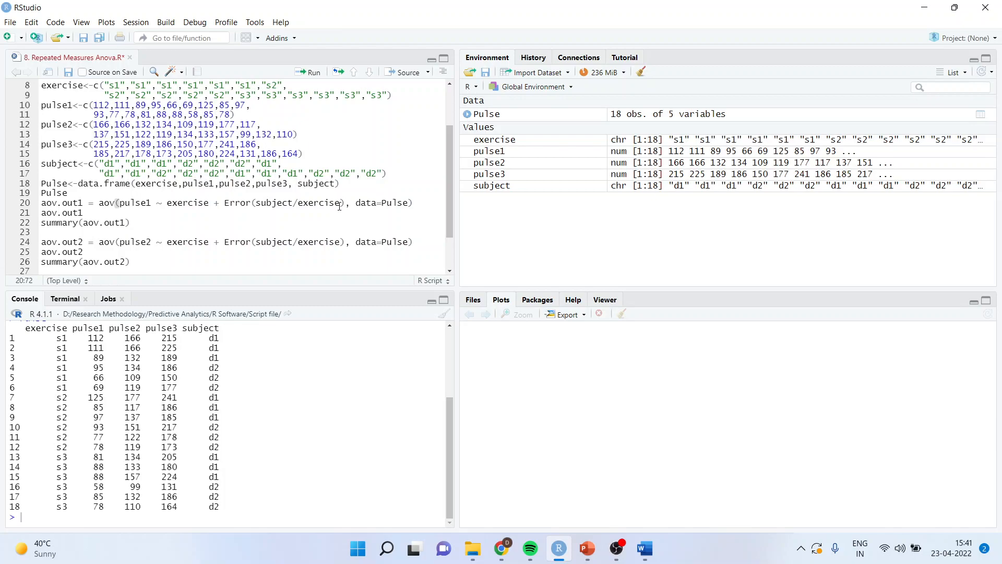
double_click(319, 203)
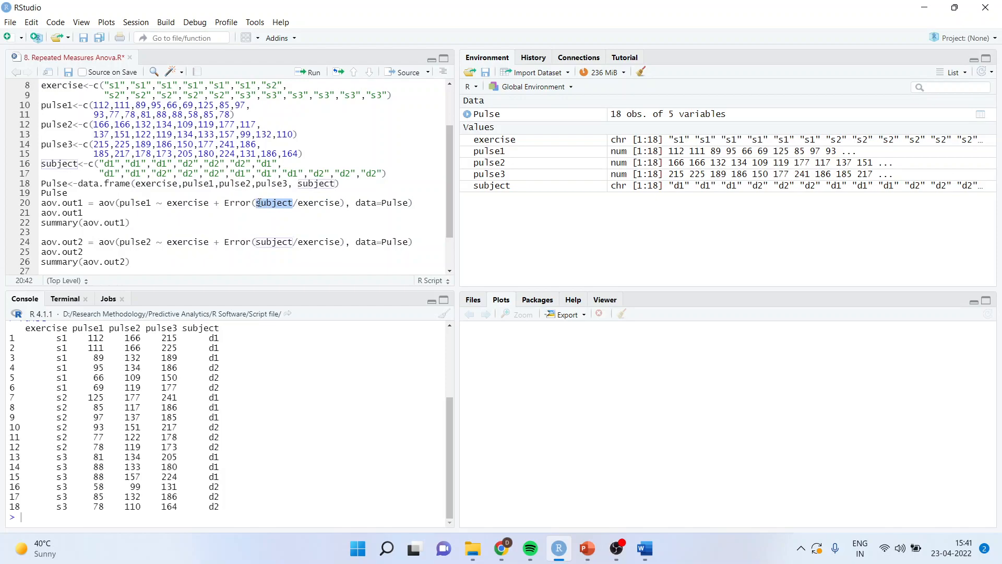
mouse_move(259, 204)
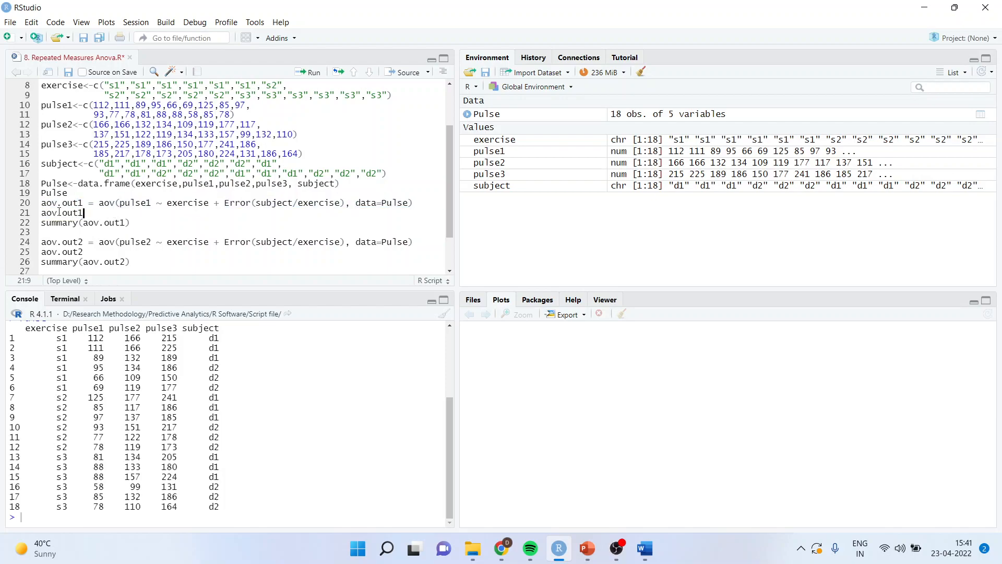
drag(41, 202, 130, 222)
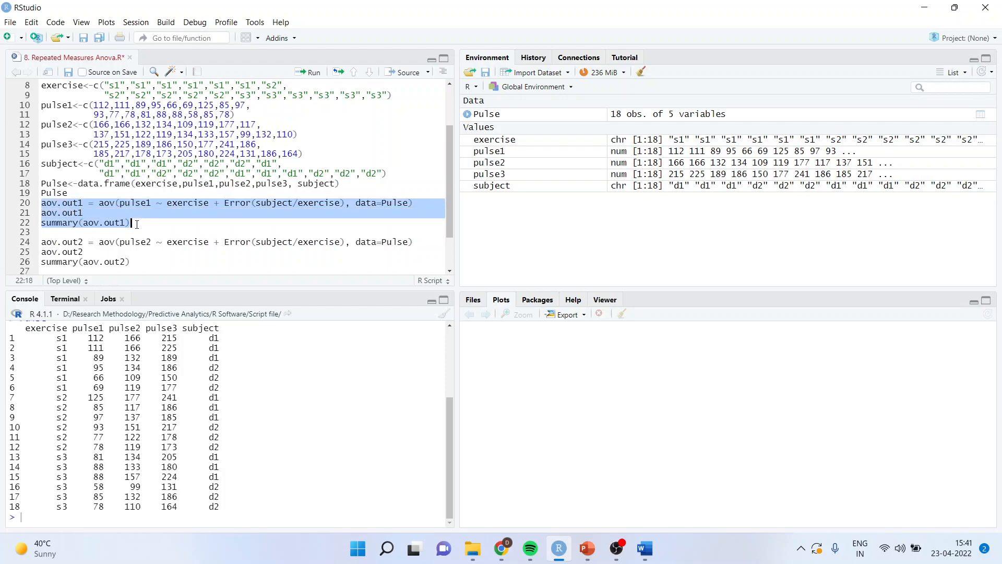
Run the pulse1 ANOVA, highlight exercise p-value 0.237, and select the pulse2 lines.
click(309, 72)
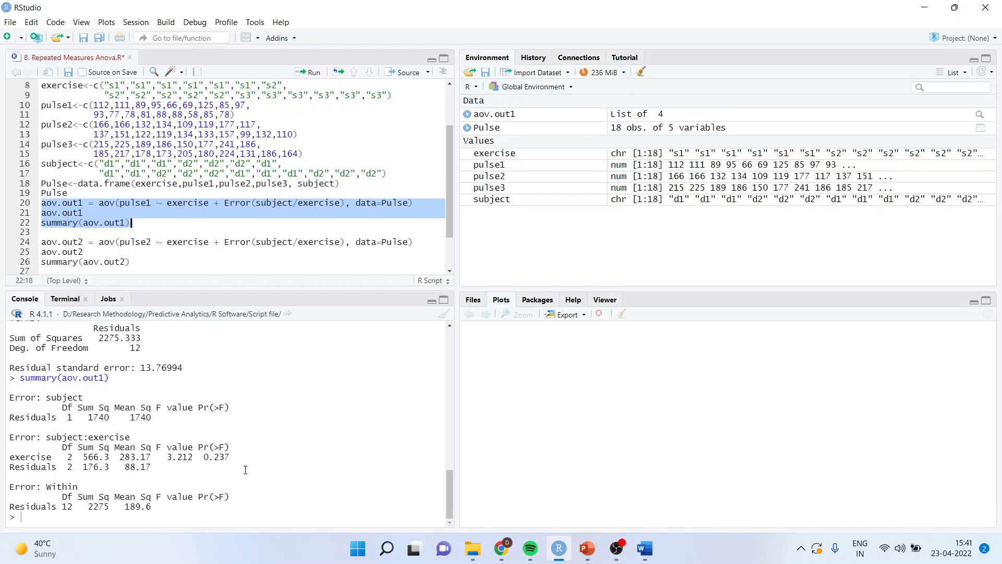
mouse_move(170, 224)
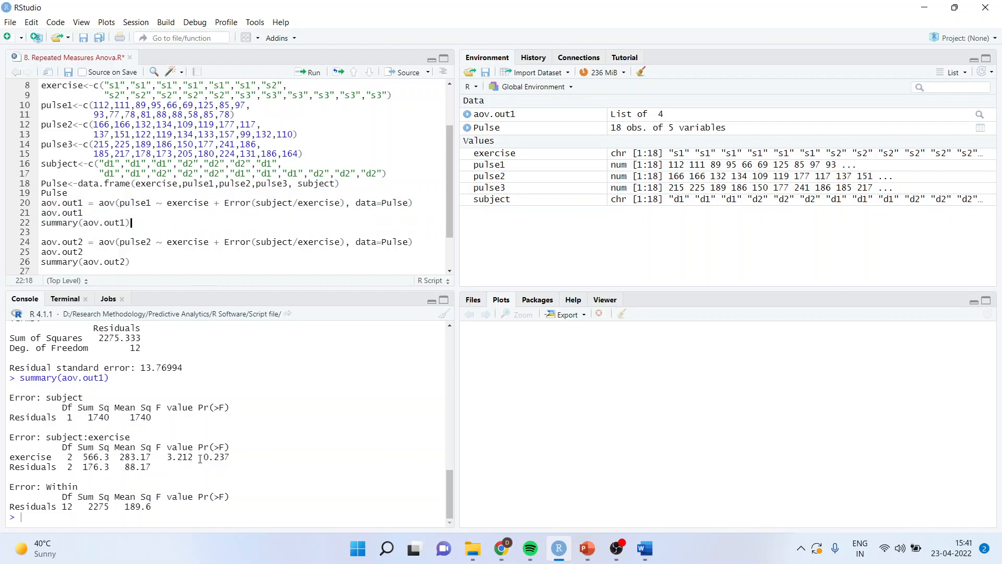
double_click(216, 457)
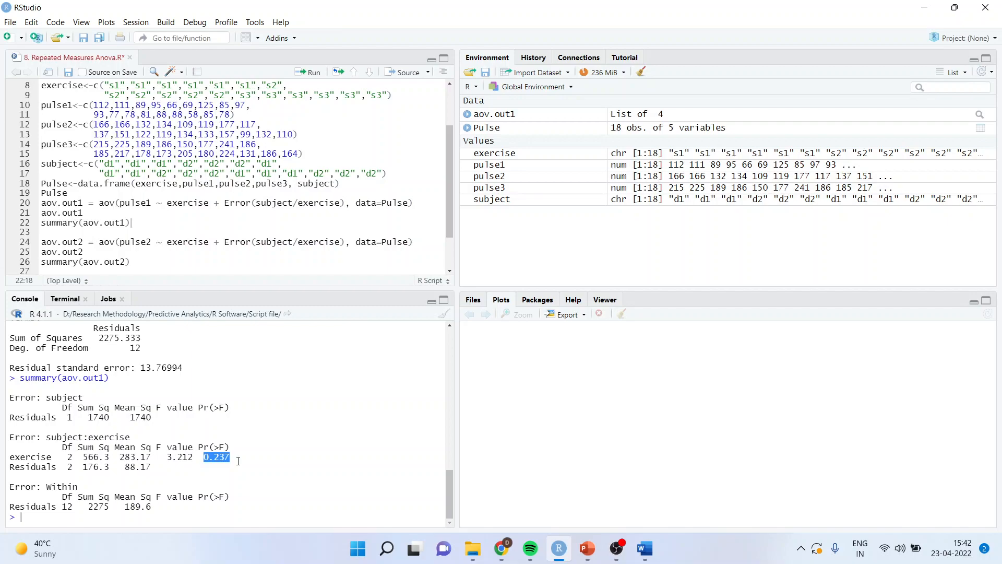
mouse_move(380, 250)
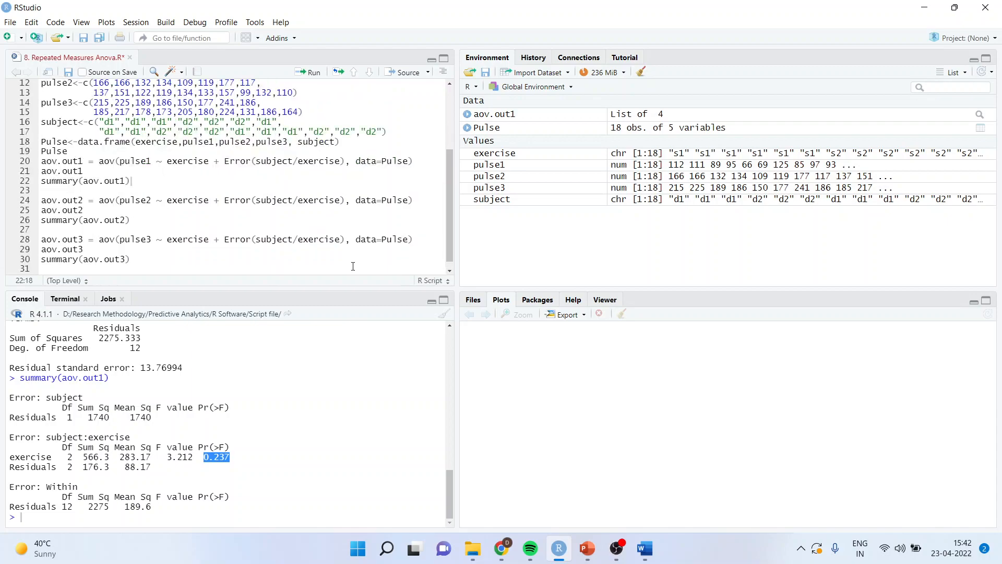
drag(41, 200, 83, 210)
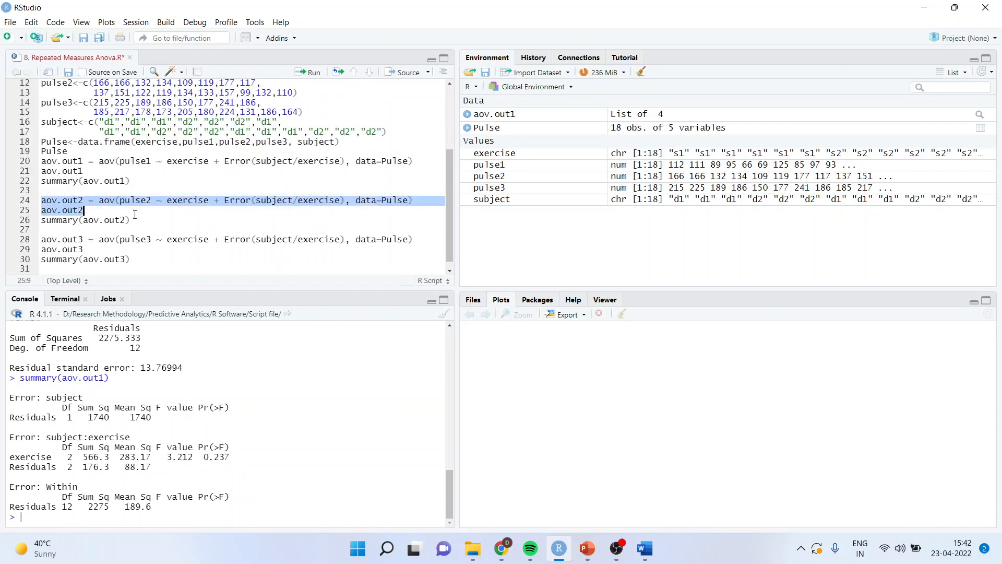
Run the pulse2 ANOVA lines and highlight the exercise p-value 0.469.
click(314, 71)
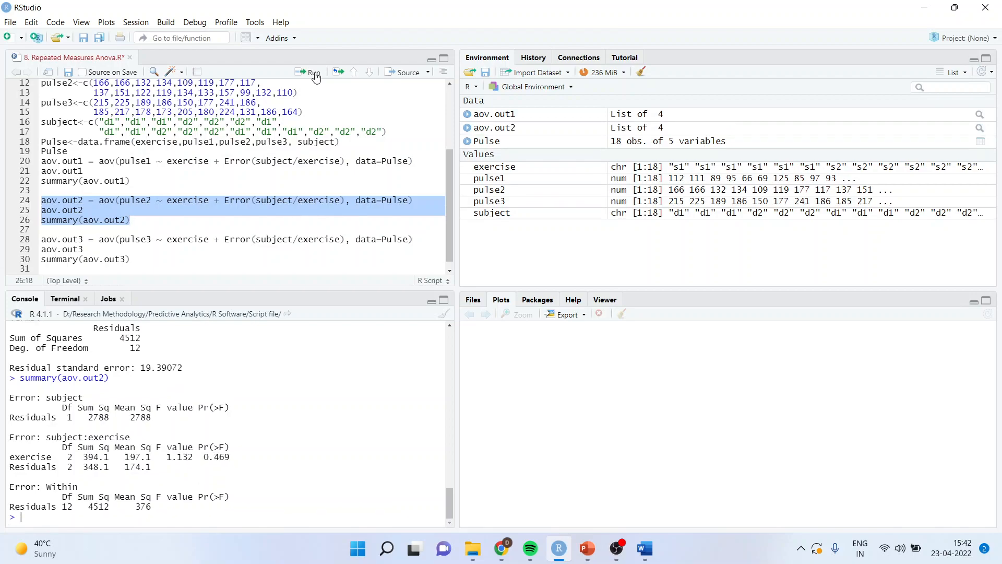
double_click(215, 456)
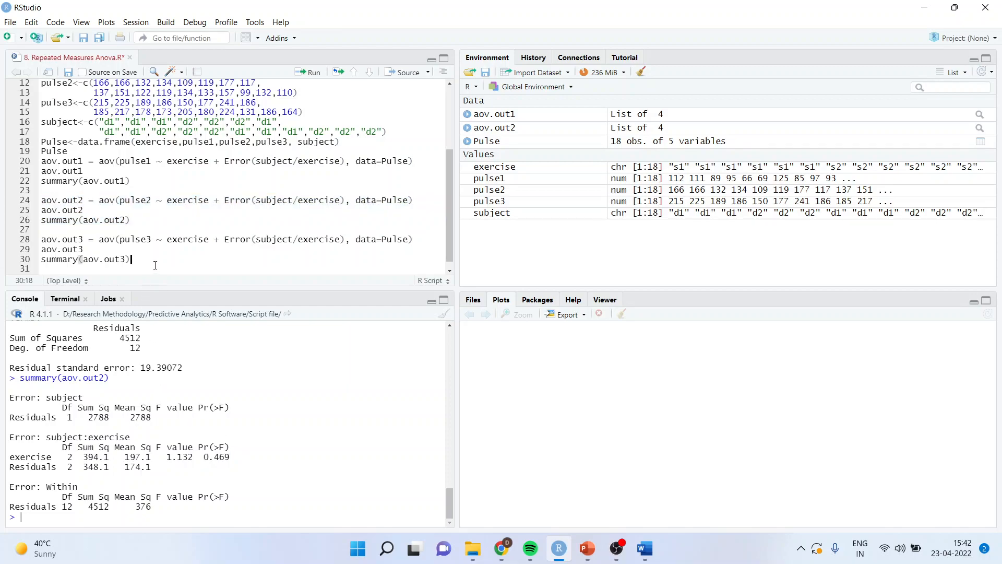
Run the pulse3 ANOVA, highlight exercise p-value 0.503, then switch to the book page in Chrome.
drag(40, 239, 129, 259)
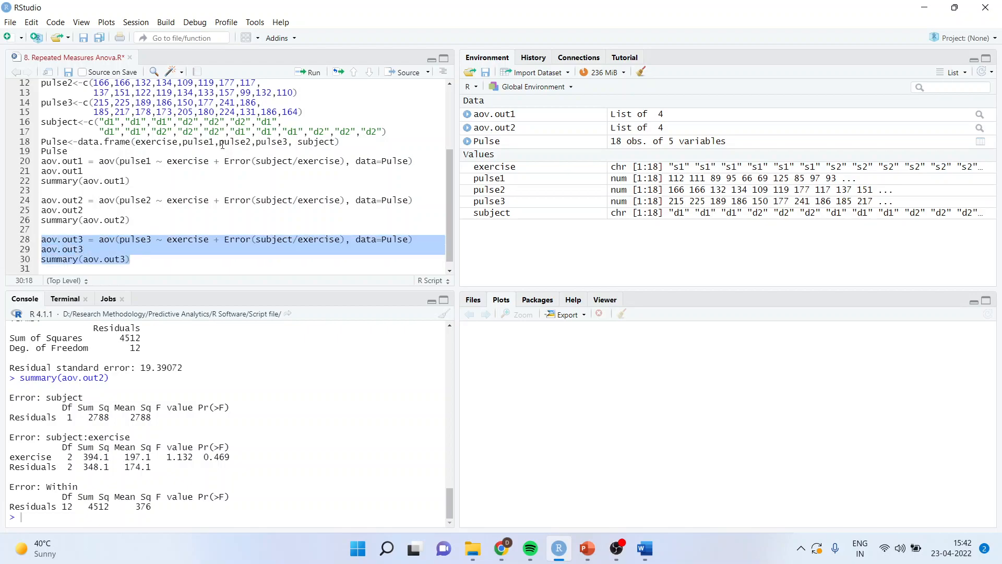
click(313, 72)
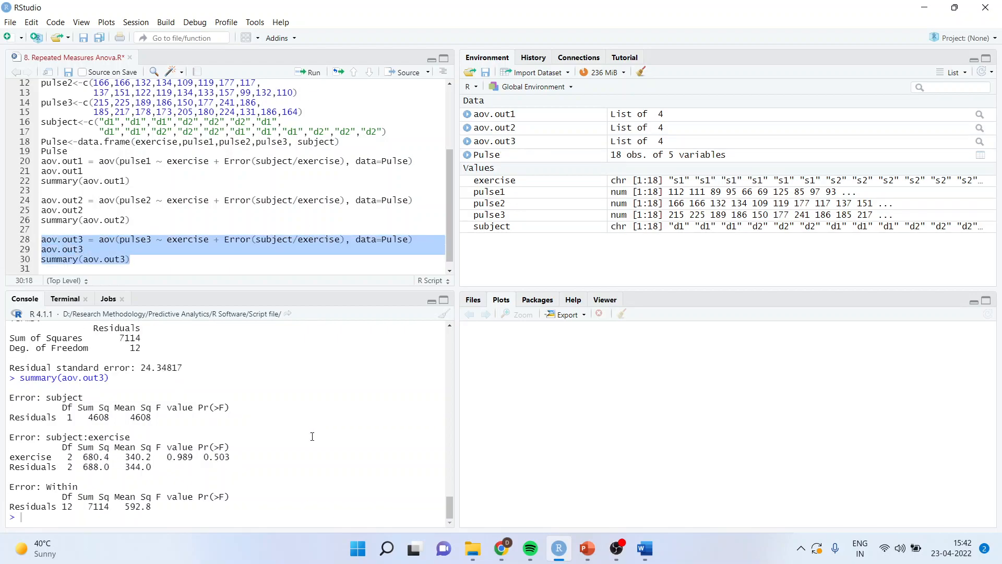
double_click(216, 456)
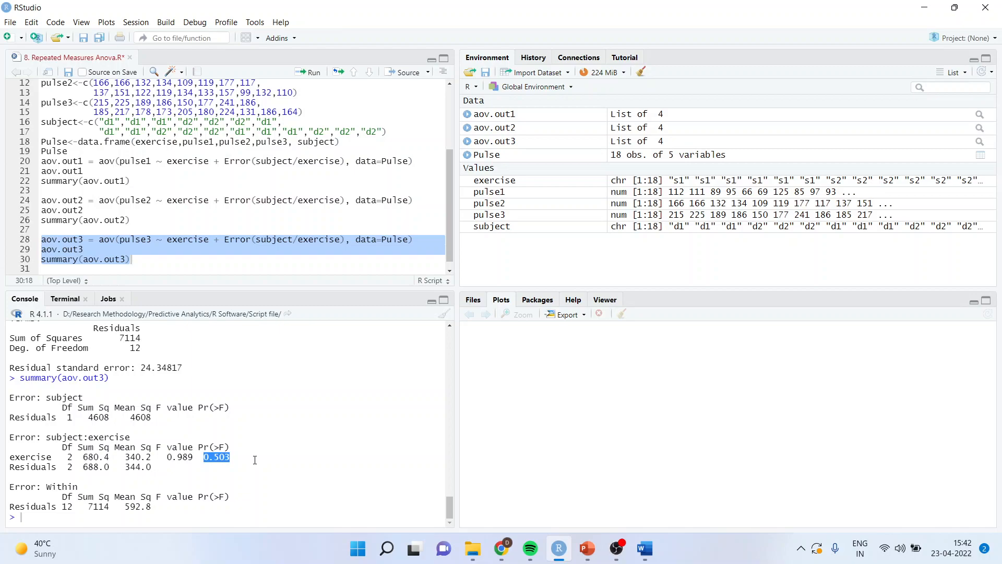
click(501, 548)
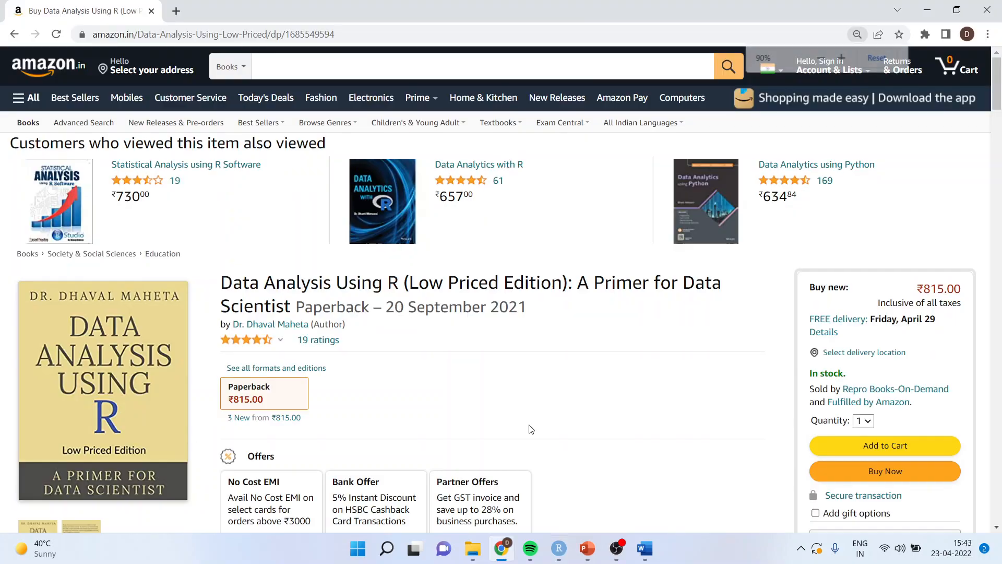